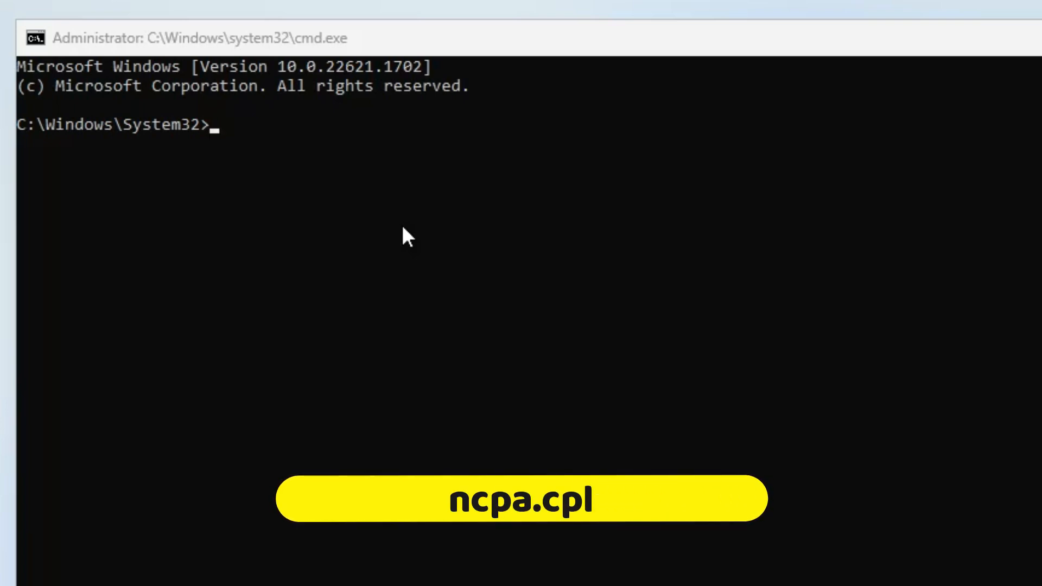
# Run ncpa.cpl from the Command Prompt to bring up Network Connections.
pyautogui.write('ncpa.cpl')
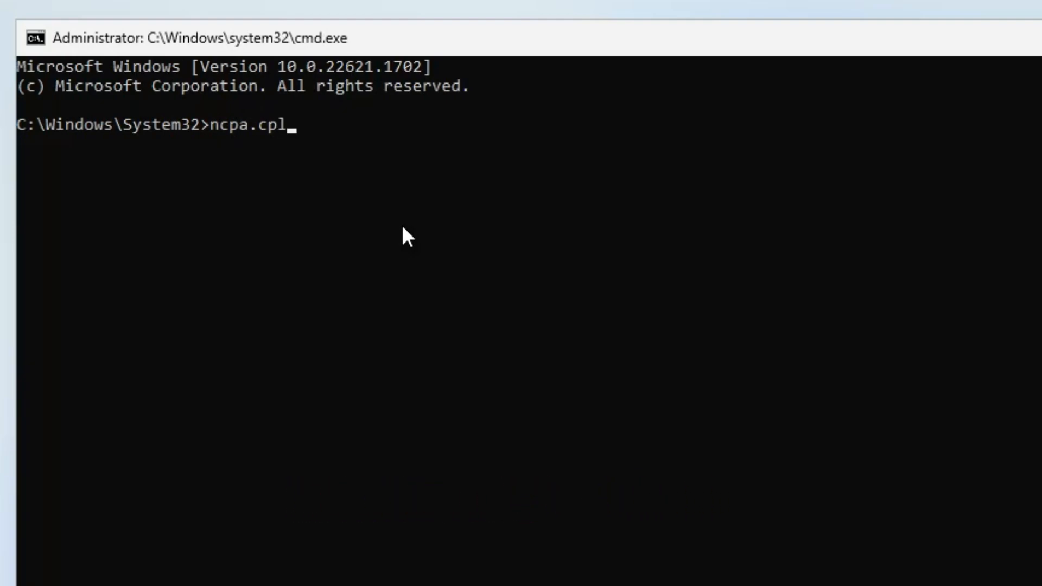
pyautogui.press('enter')
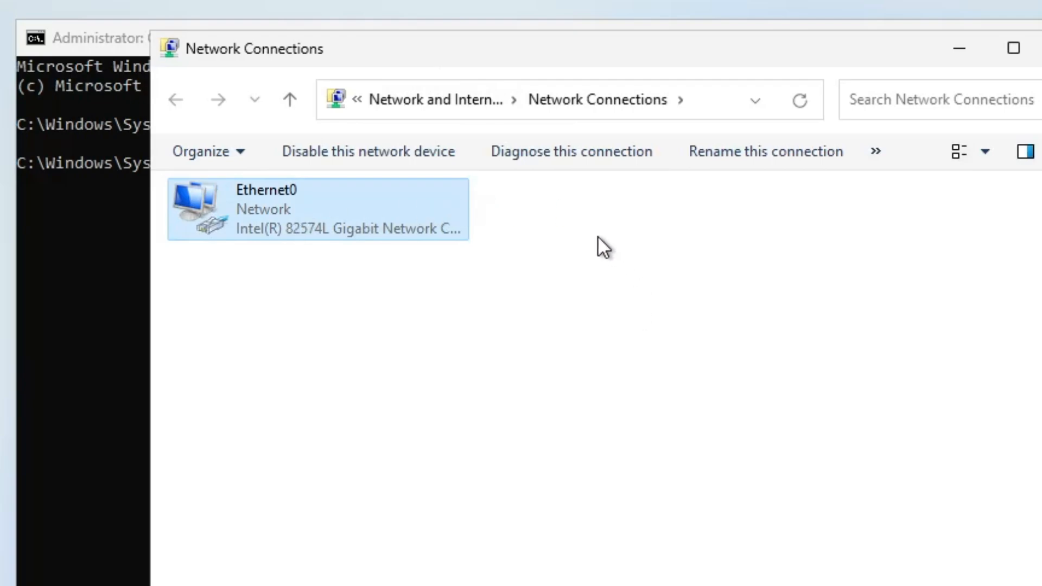
# Disable the Ethernet0 network adapter.
pyautogui.click(379, 288)
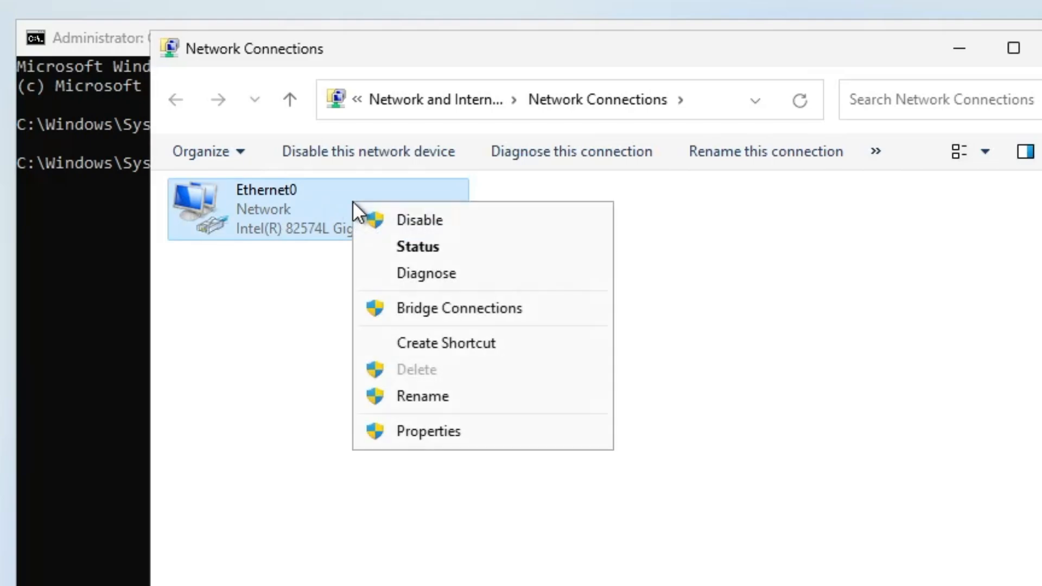
pyautogui.moveTo(418, 246)
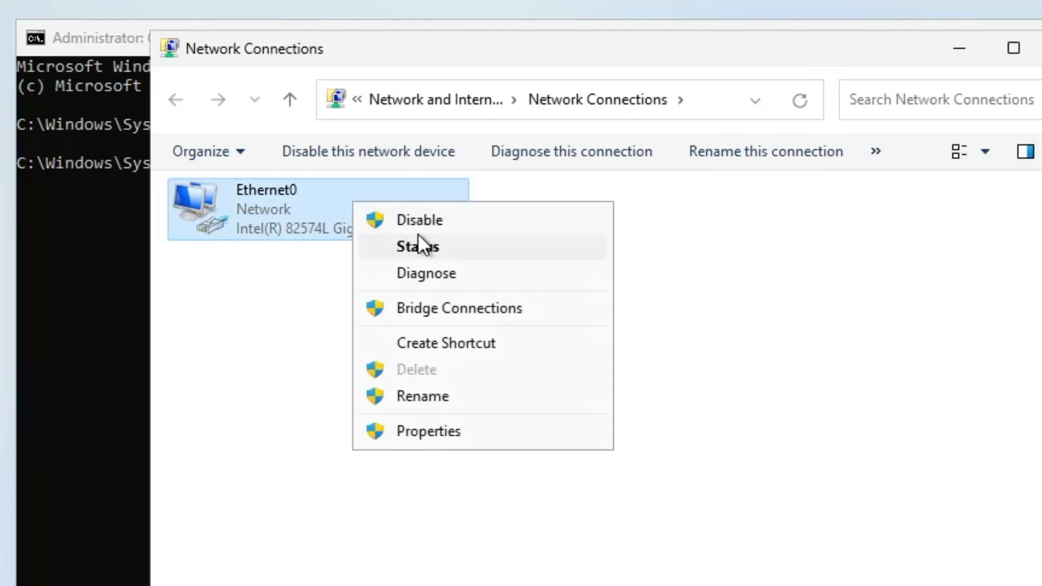
pyautogui.click(420, 219)
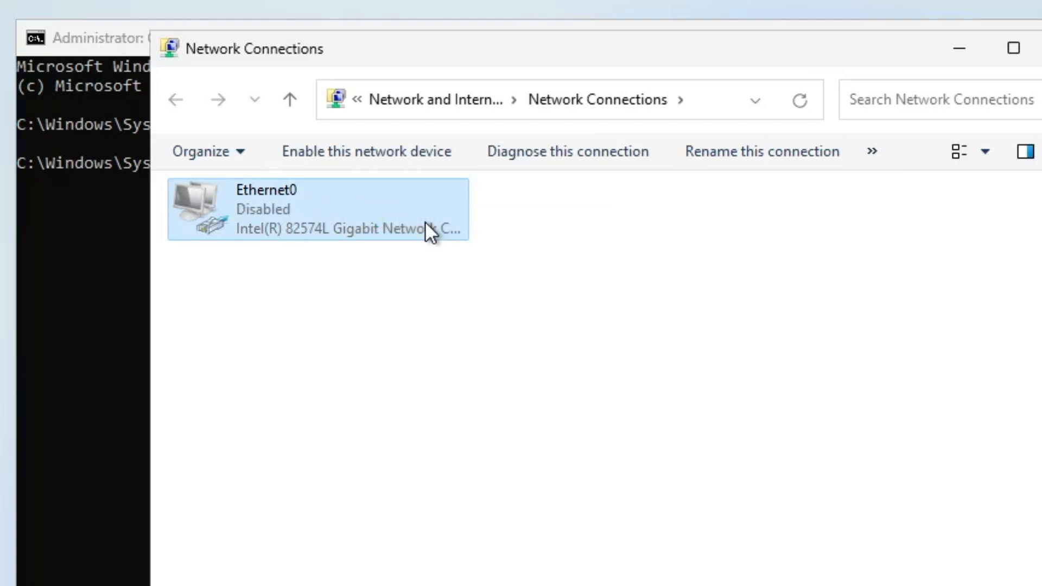
pyautogui.moveTo(512, 323)
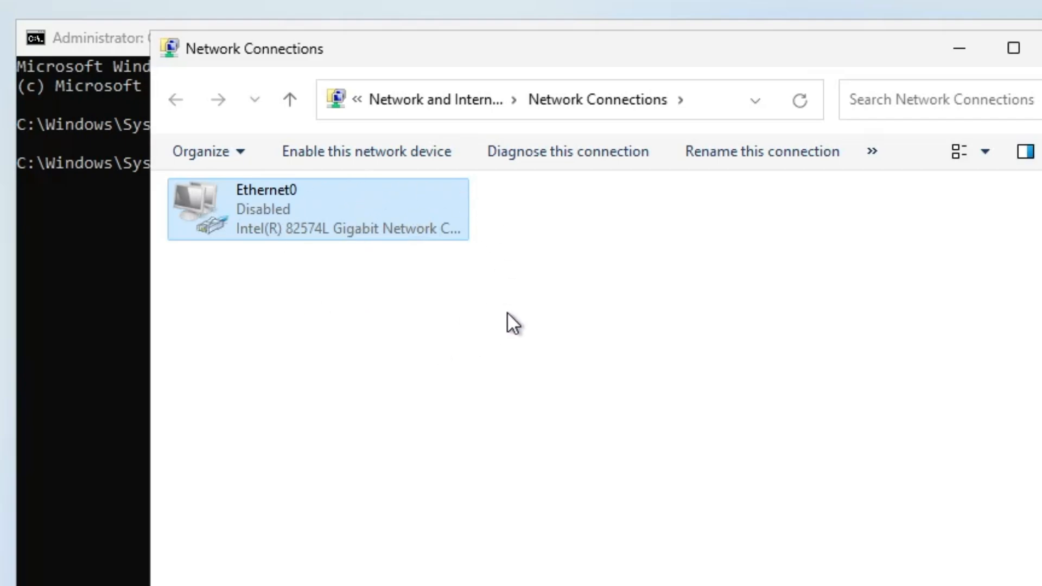
pyautogui.moveTo(507, 279)
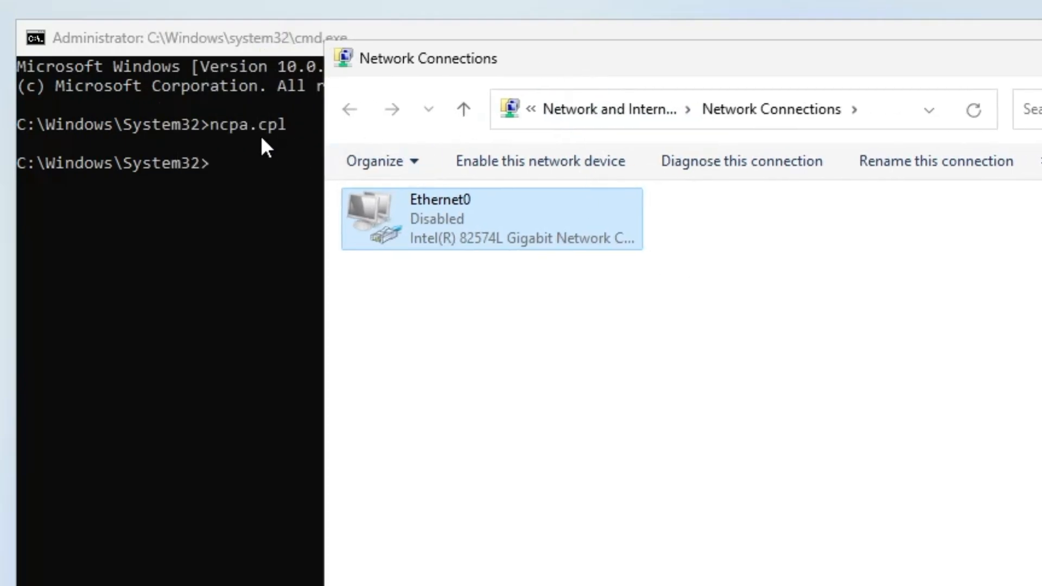
pyautogui.moveTo(491, 282)
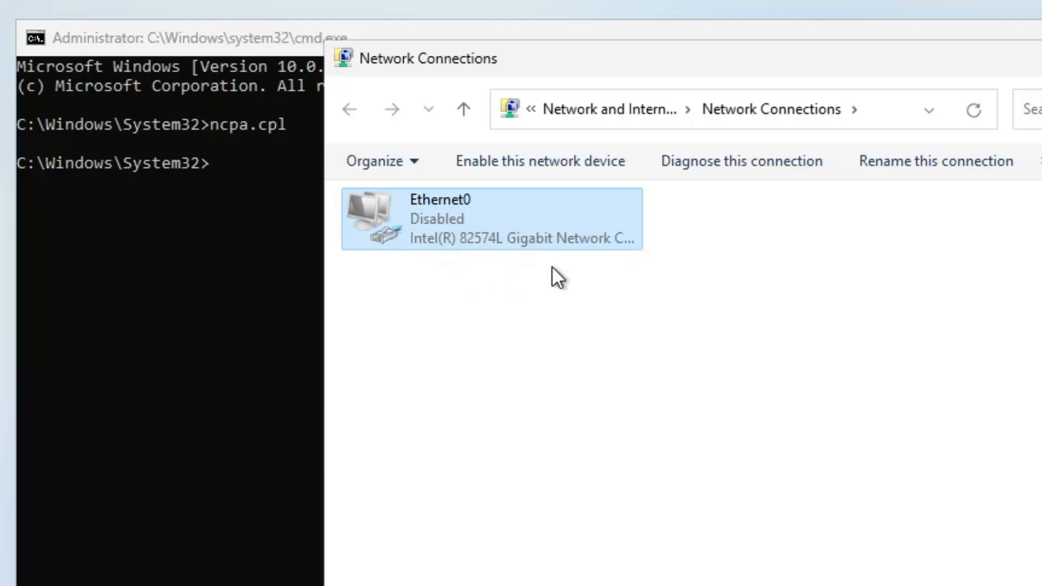
pyautogui.moveTo(470, 251)
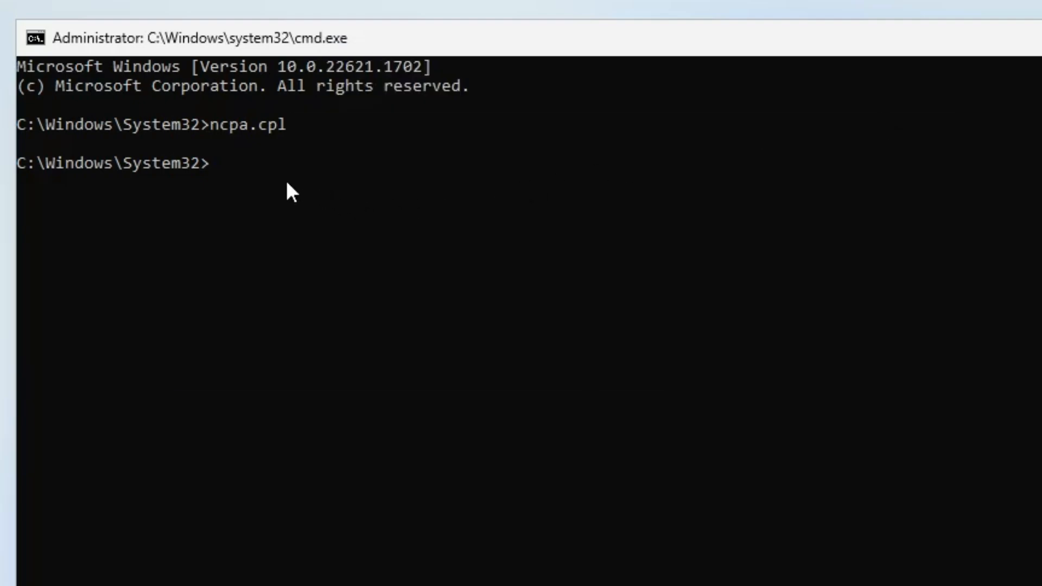
# Run oobe\bypassnro from the Command Prompt to restart setup.
pyautogui.write('o')
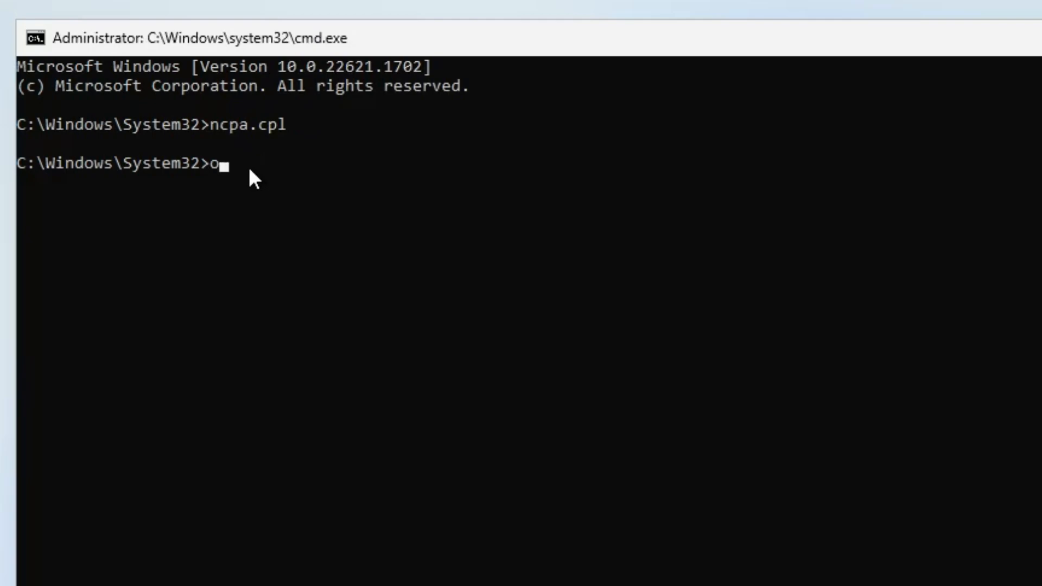
pyautogui.write('obe')
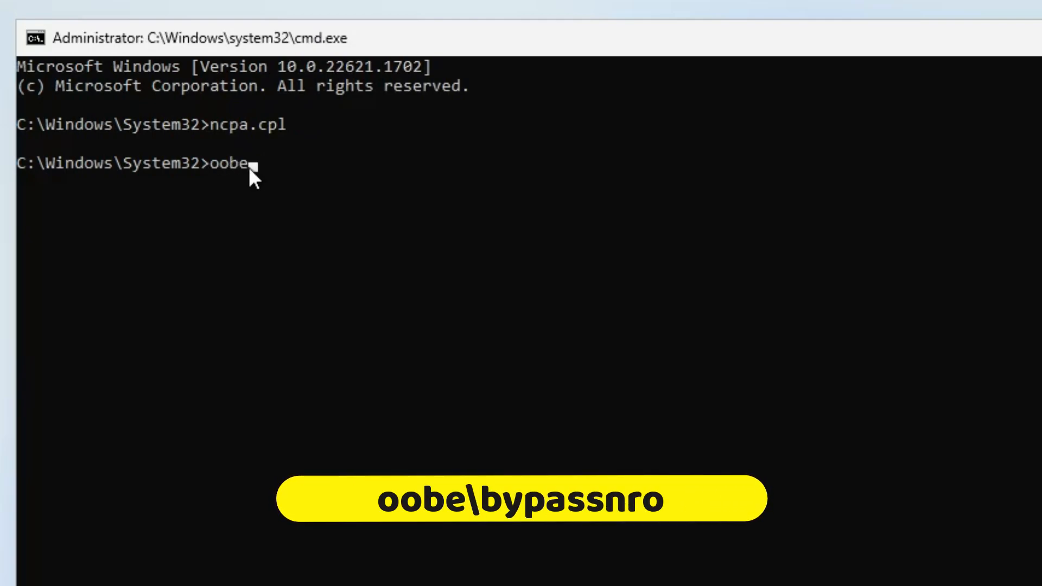
pyautogui.write('\\bypass')
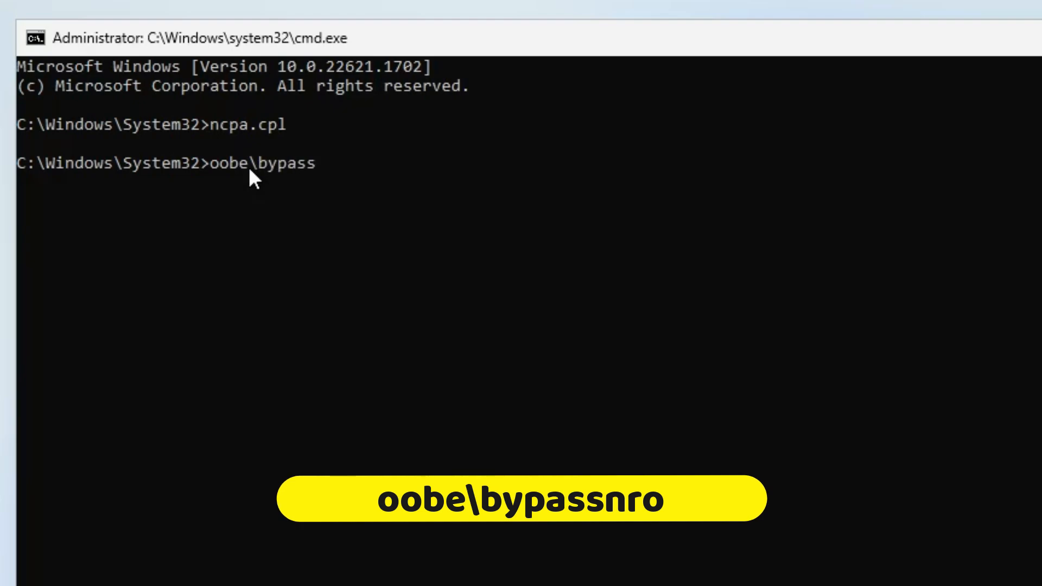
pyautogui.write('nro')
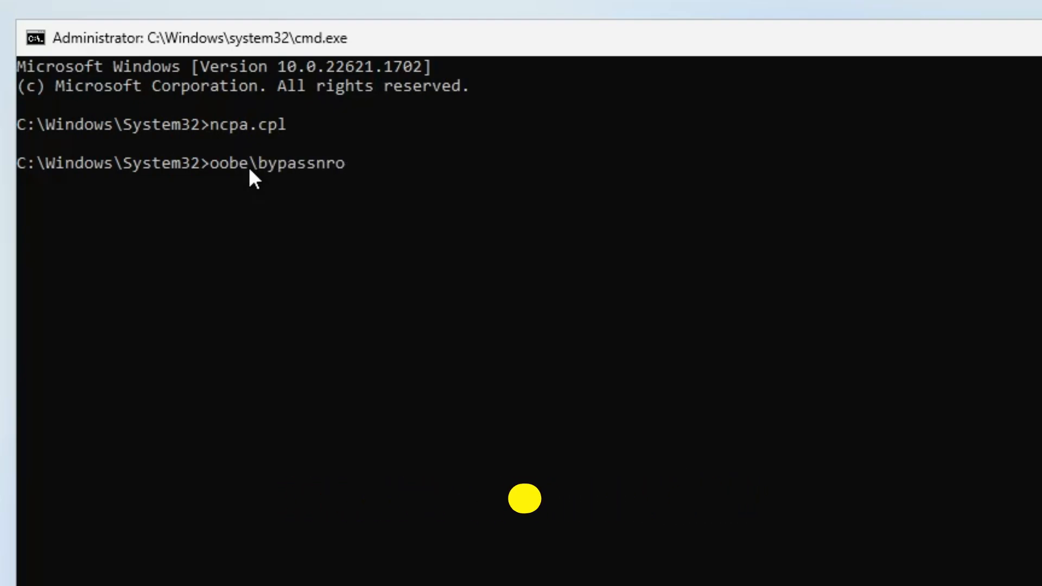
pyautogui.press('enter')
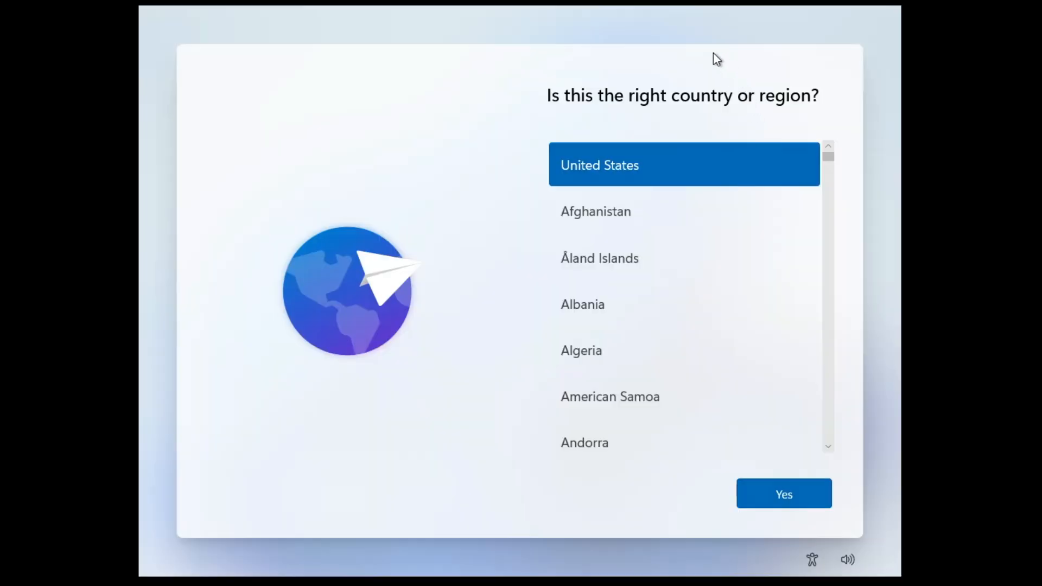
pyautogui.moveTo(740, 110)
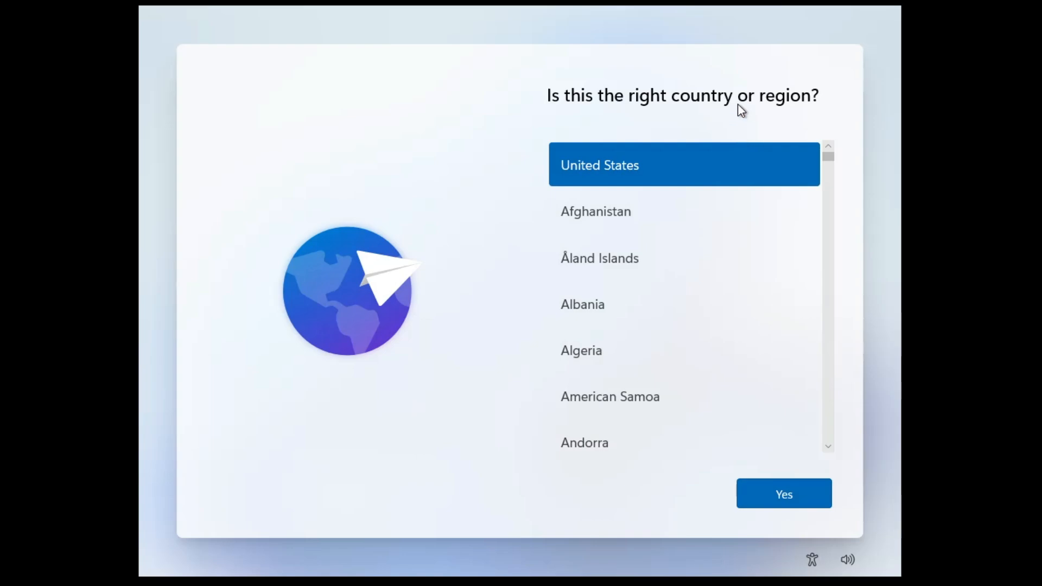
# Confirm United States region and US keyboard, skipping a second keyboard layout.
pyautogui.click(783, 493)
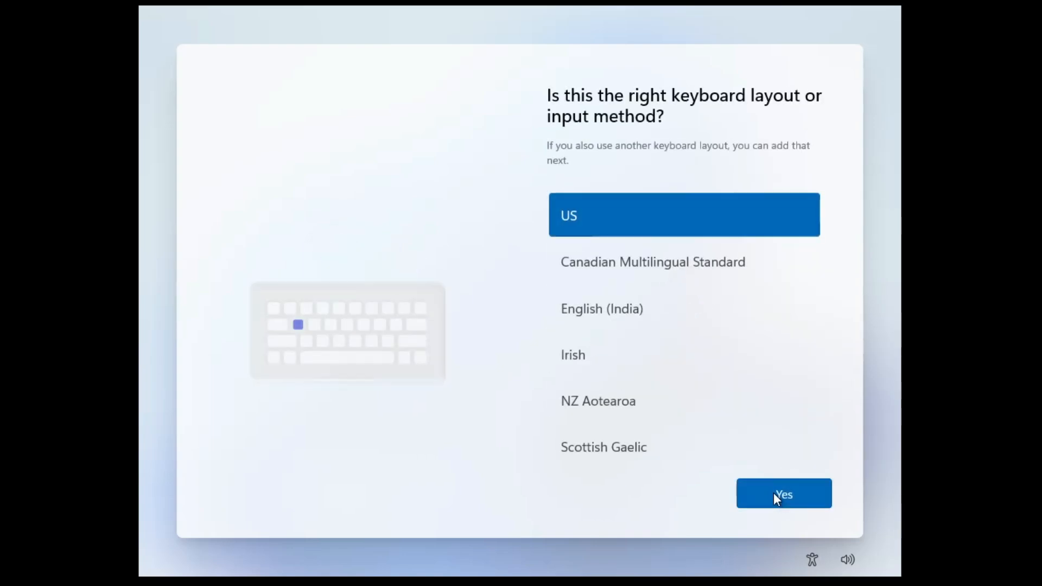
pyautogui.click(782, 493)
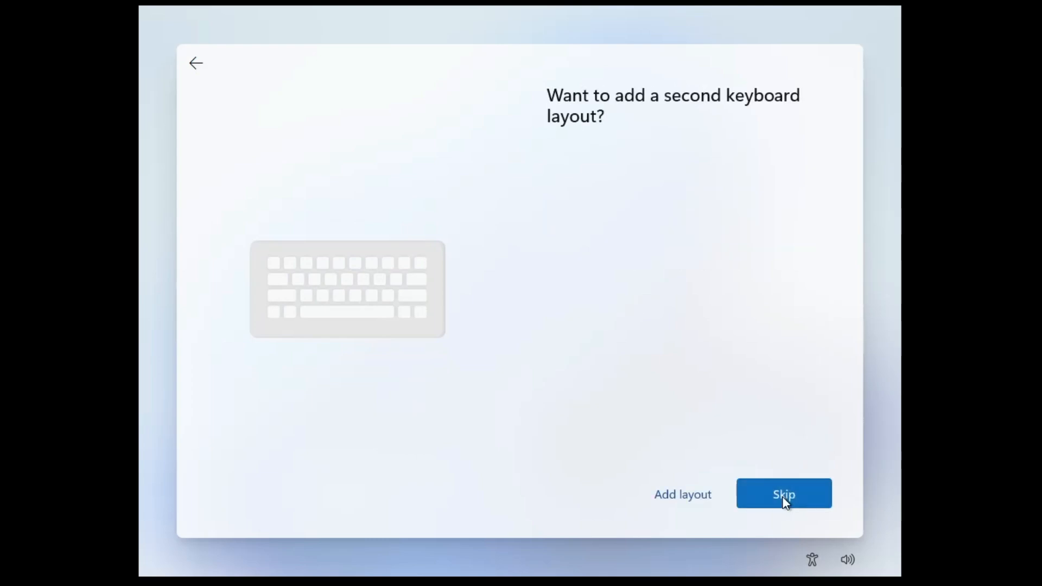
pyautogui.click(784, 494)
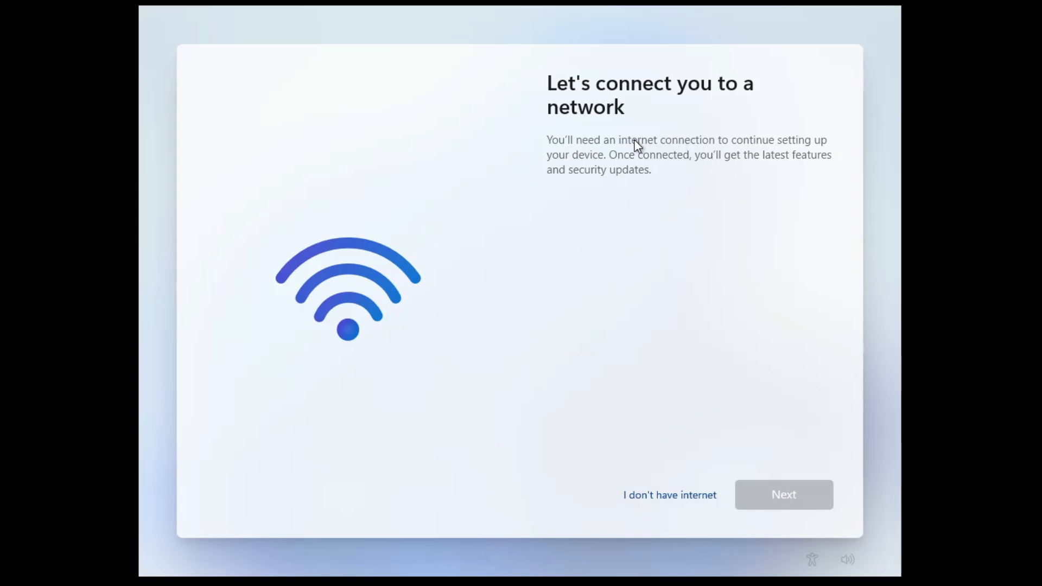
pyautogui.moveTo(601, 365)
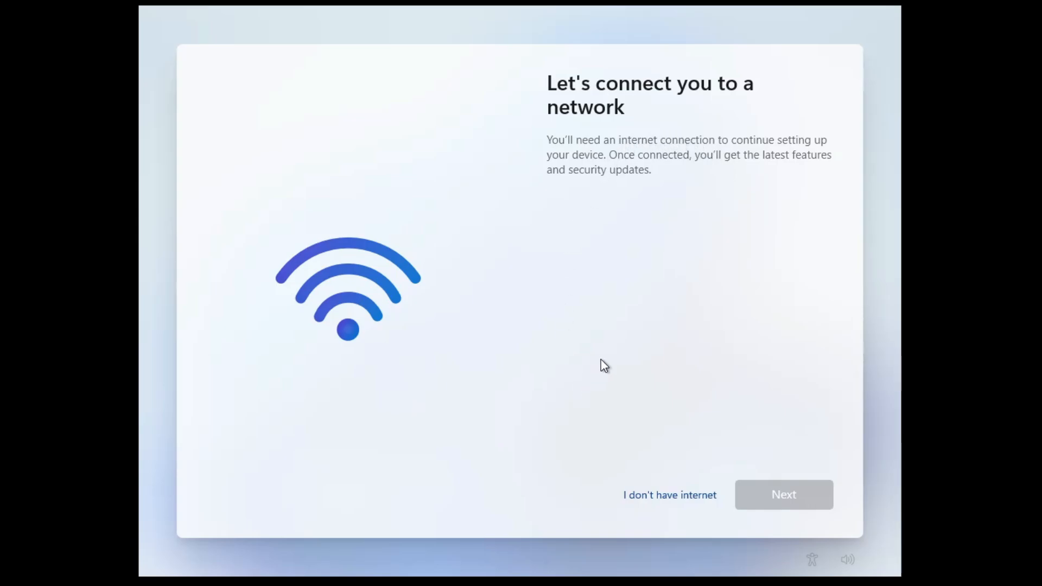
pyautogui.moveTo(675, 358)
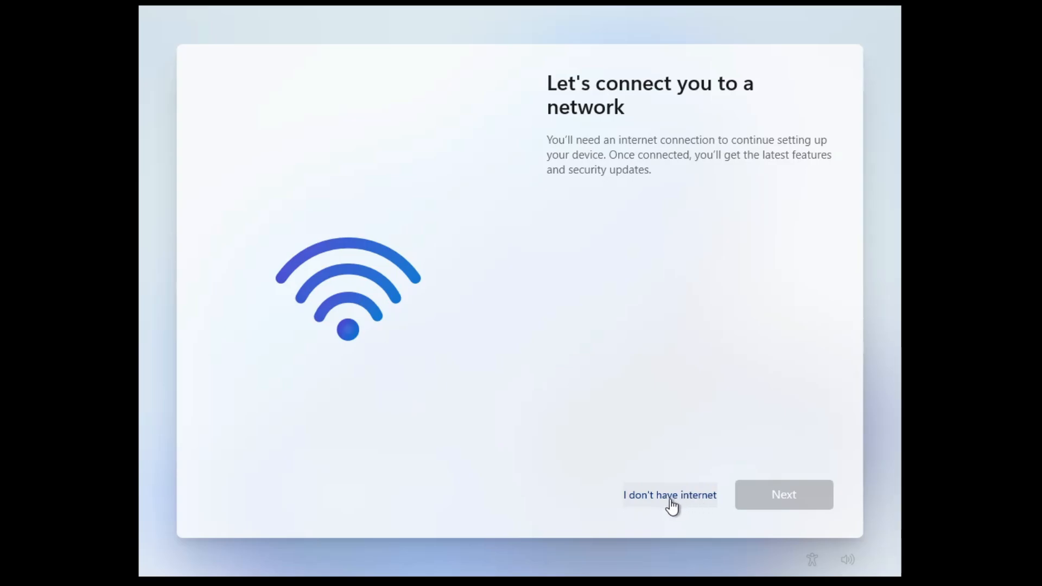
# Choose "I don't have internet" and continue with limited setup.
pyautogui.click(669, 494)
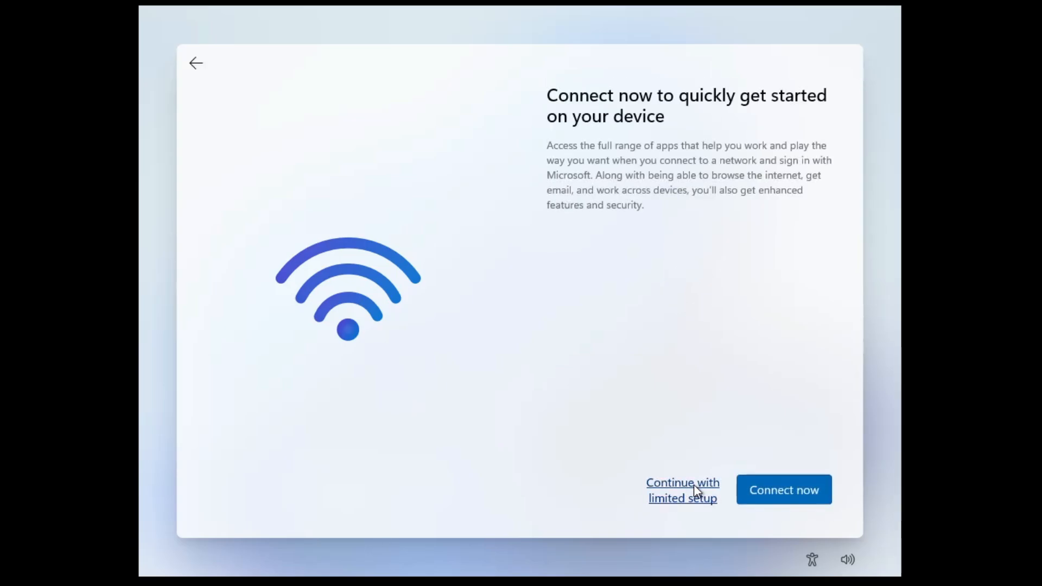
pyautogui.click(681, 489)
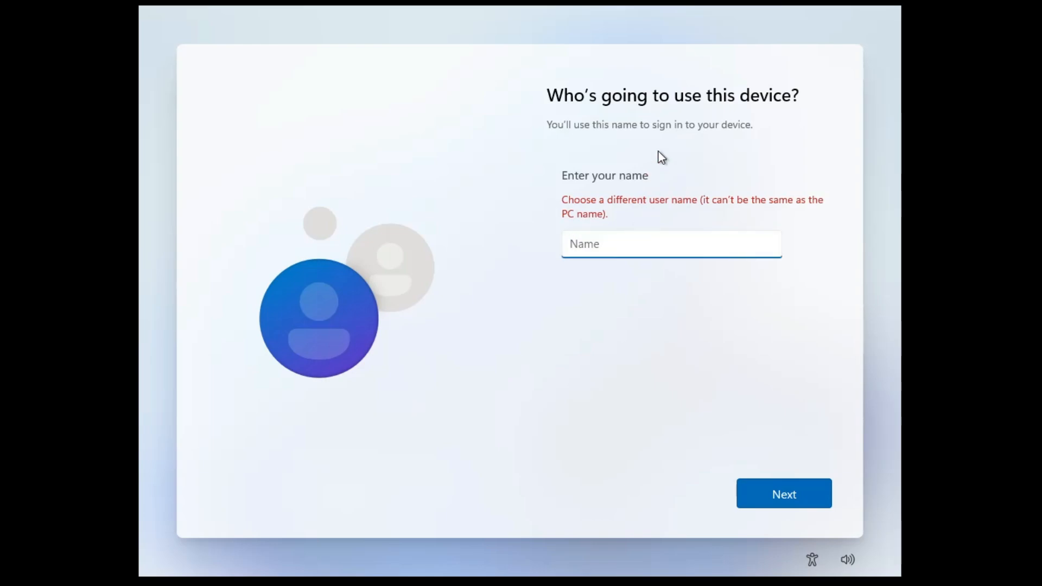
pyautogui.moveTo(657, 142)
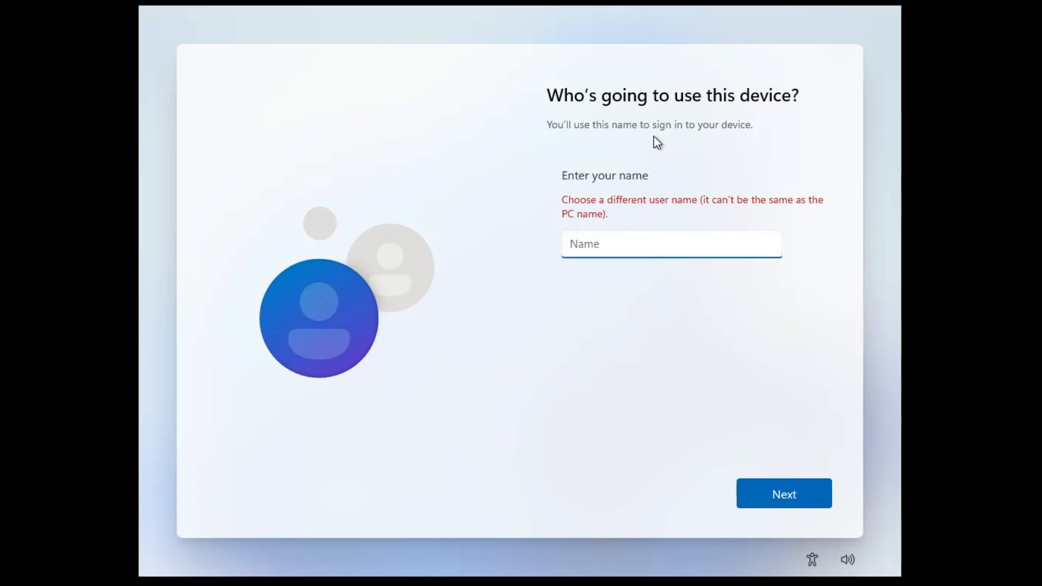
pyautogui.moveTo(579, 292)
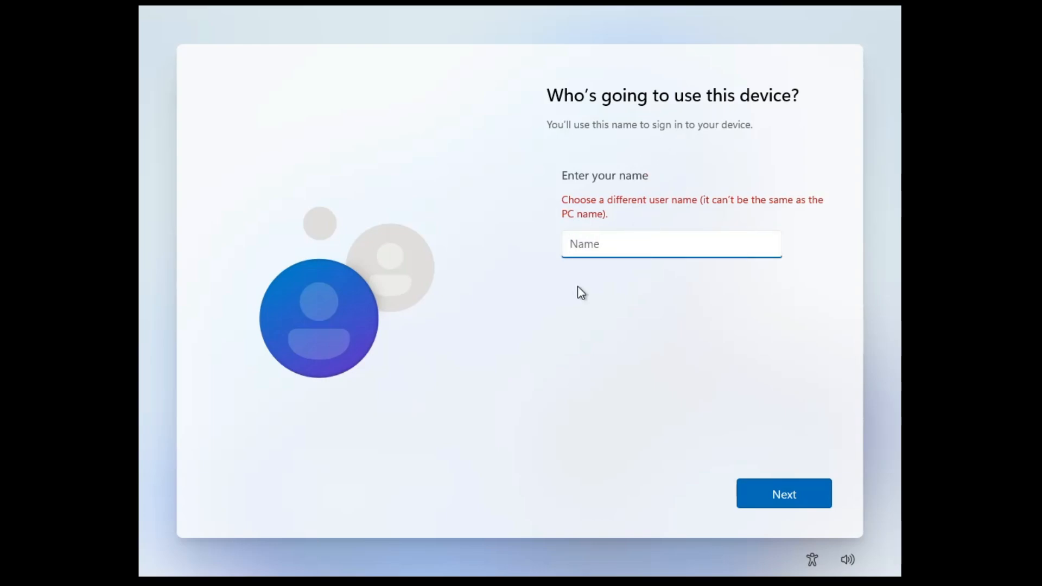
# Create the local account 'Desktop' with a blank password.
pyautogui.write('Desktop')
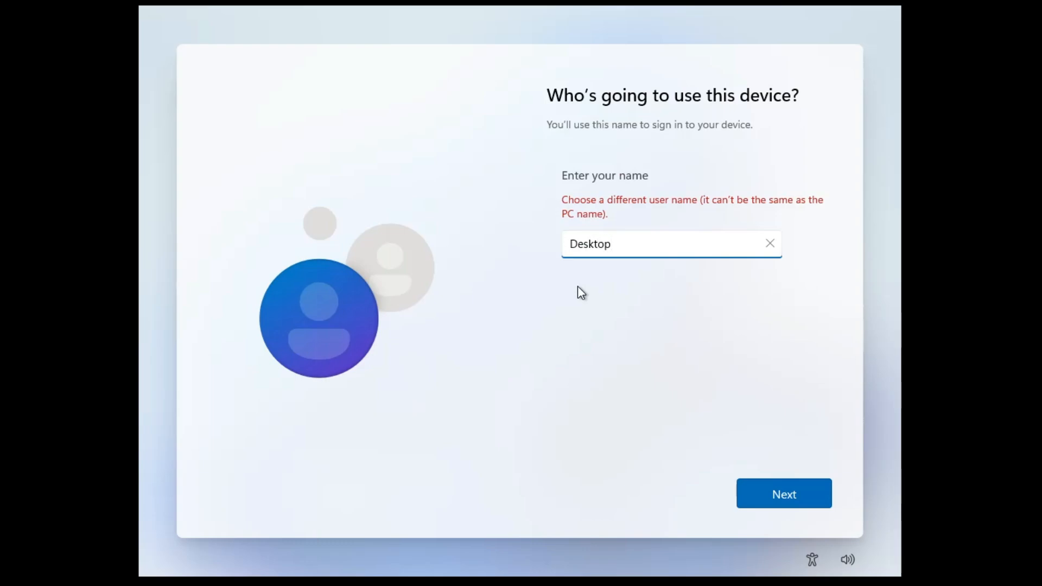
pyautogui.click(783, 493)
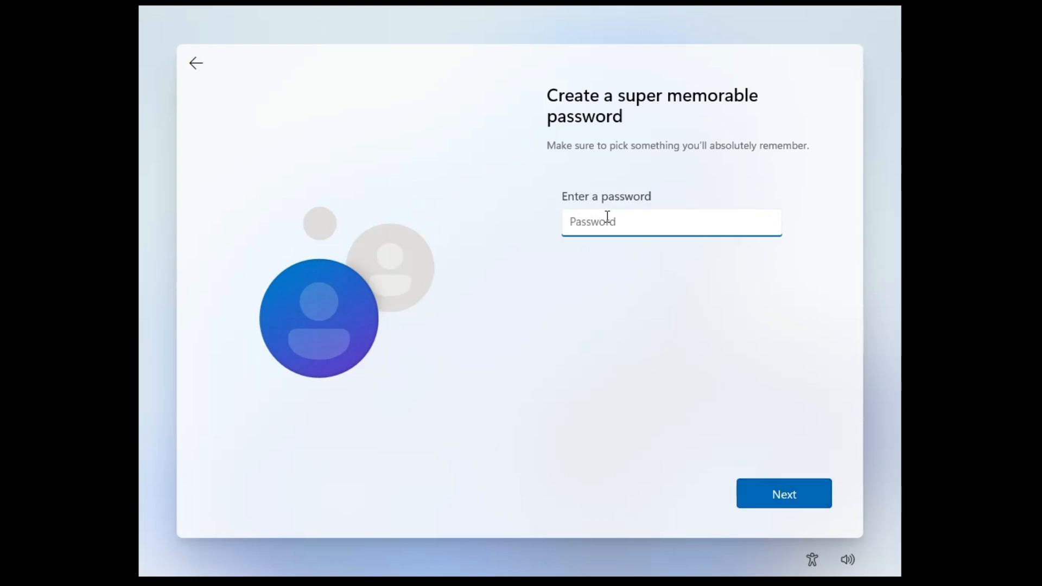
pyautogui.moveTo(585, 210)
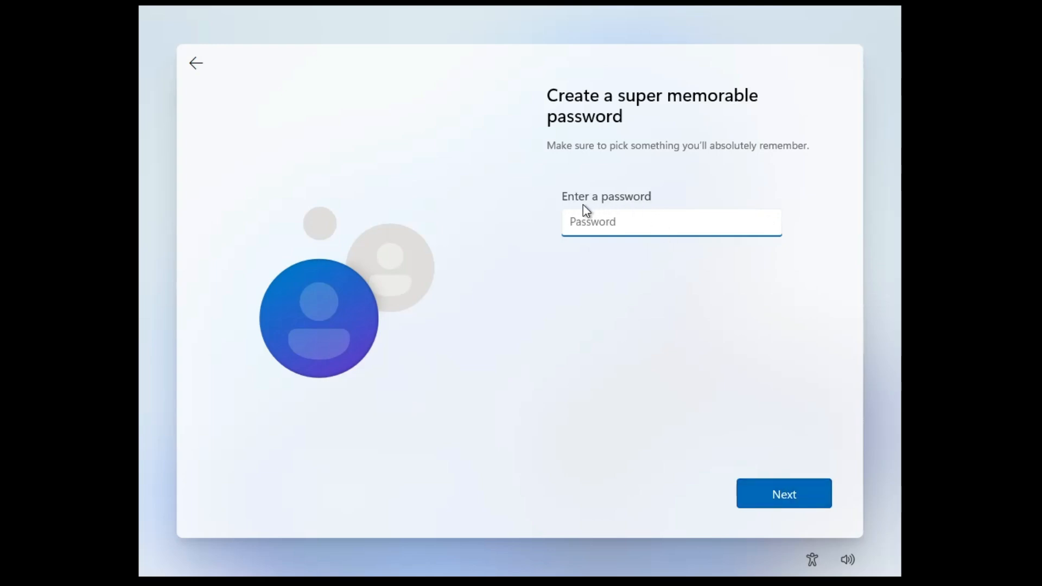
pyautogui.moveTo(783, 494)
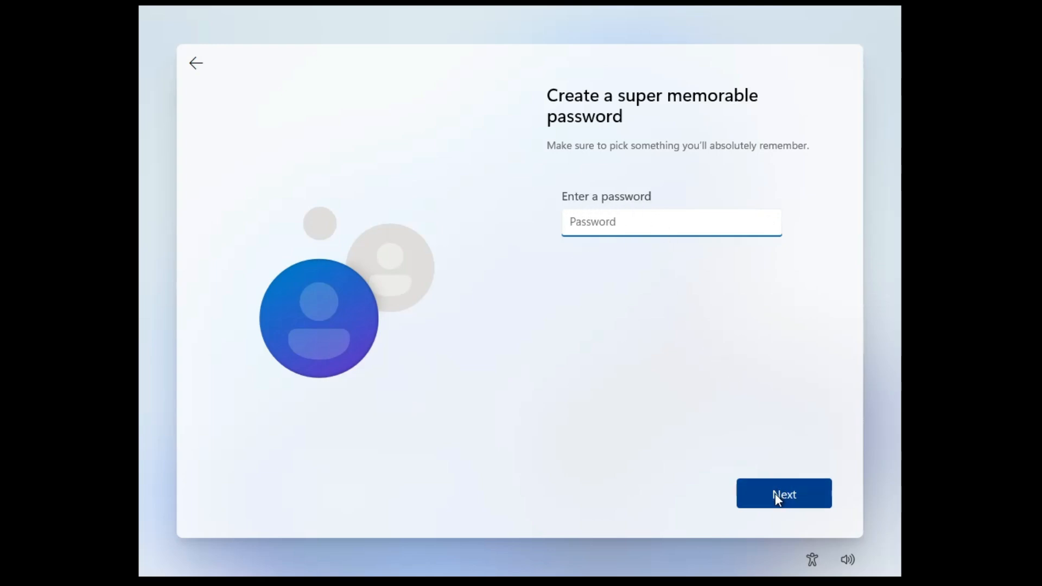
pyautogui.click(784, 493)
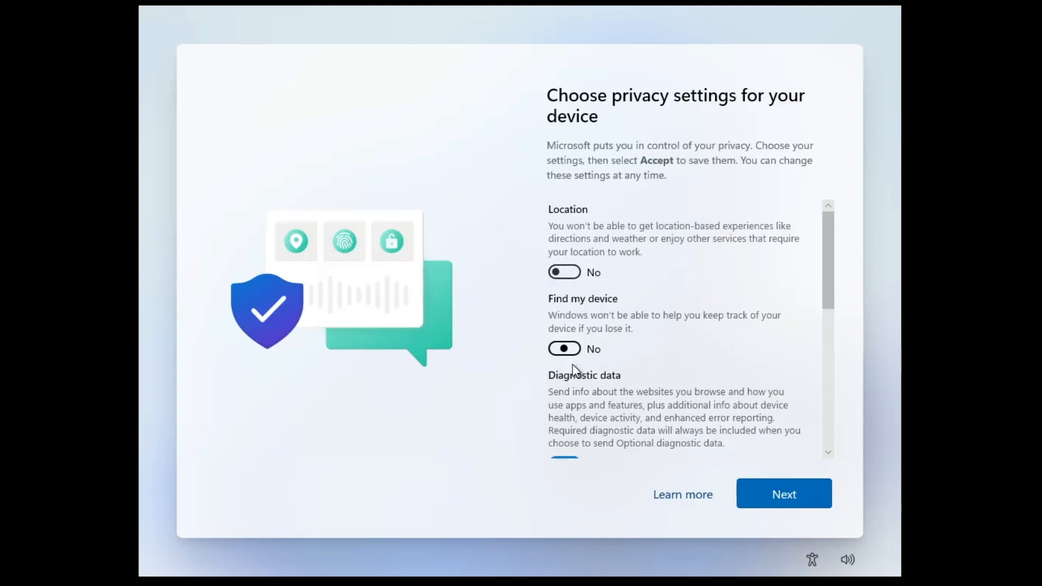
# Accept the default privacy settings to complete setup.
pyautogui.scroll(-3)
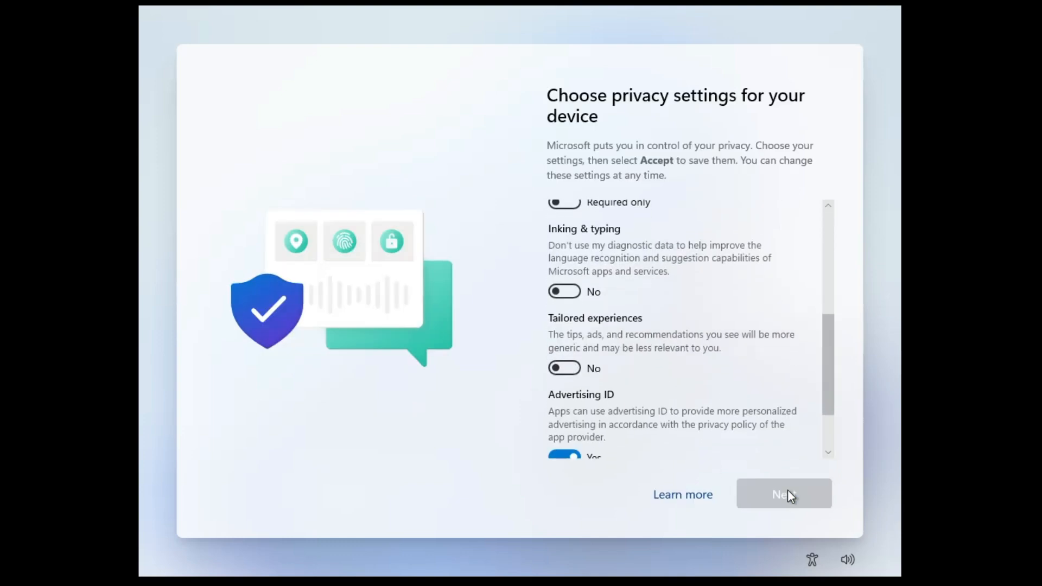
pyautogui.click(782, 494)
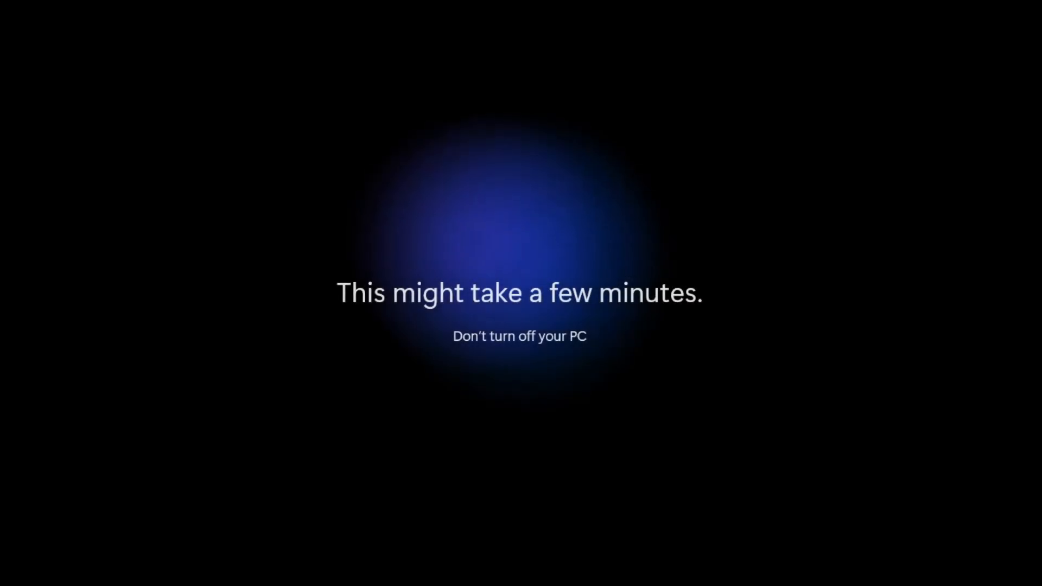